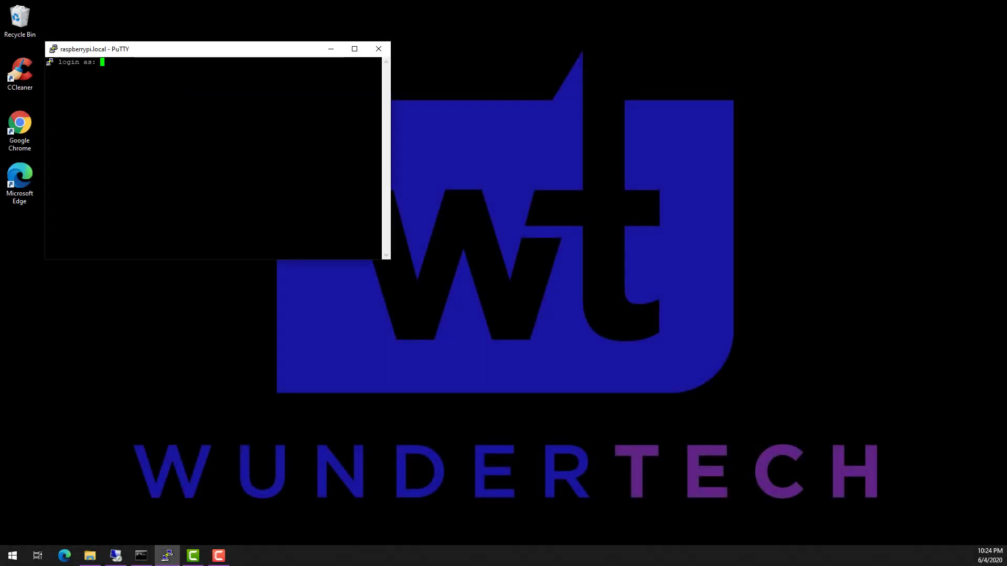
Log in to the Pi as 'pi', switch to root with sudo su, and start the Pi-hole installer
type("pi")
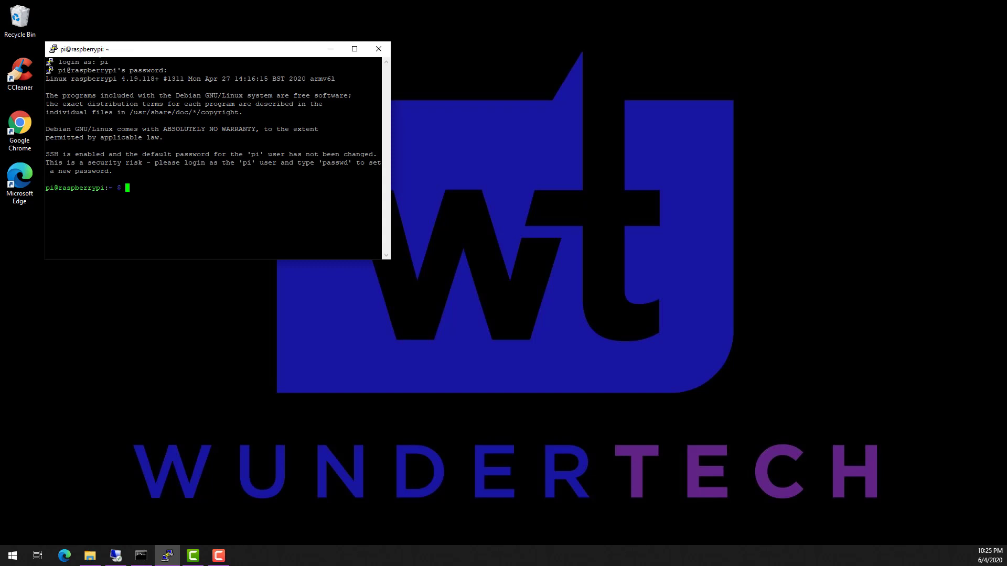
type("sudo su")
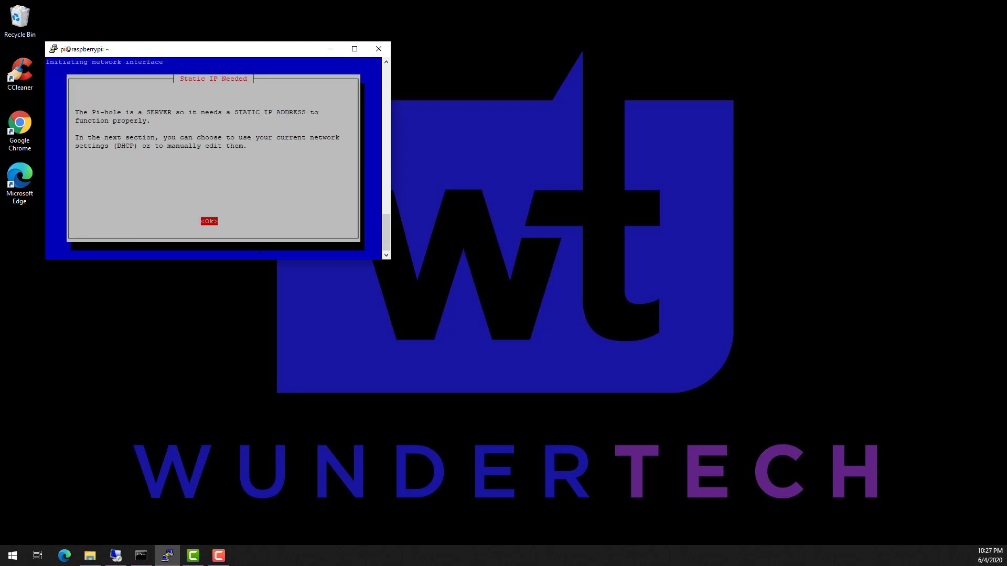
Acknowledge the static IP notice, choose an upstream DNS provider, and keep IPv4 and IPv6 blocking
left_click(209, 221)
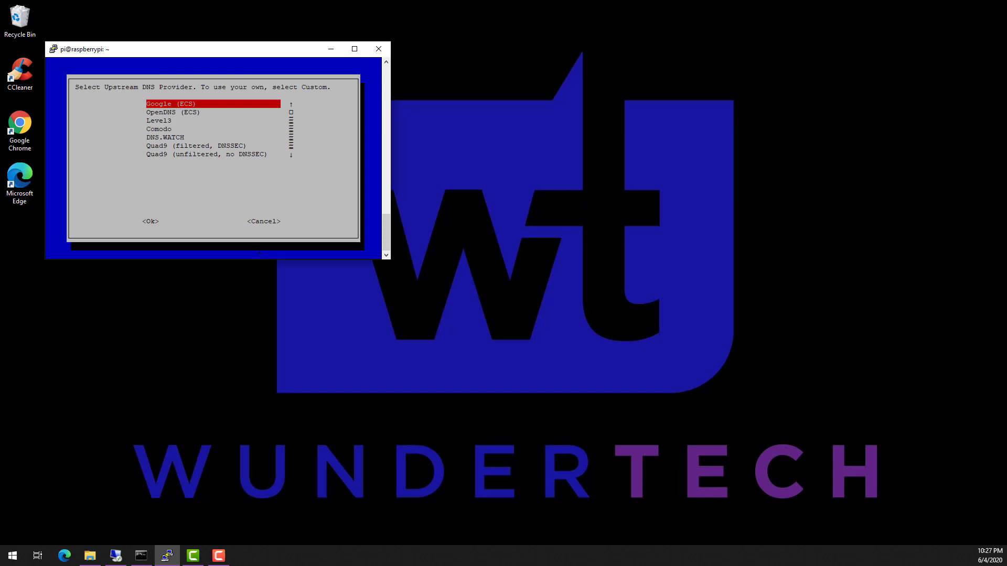
key("Down")
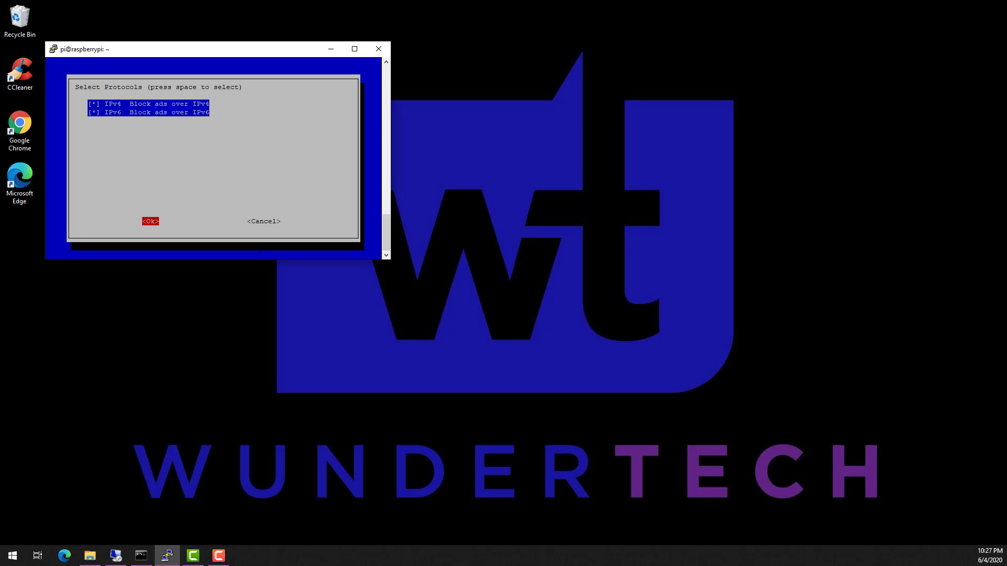
left_click(149, 221)
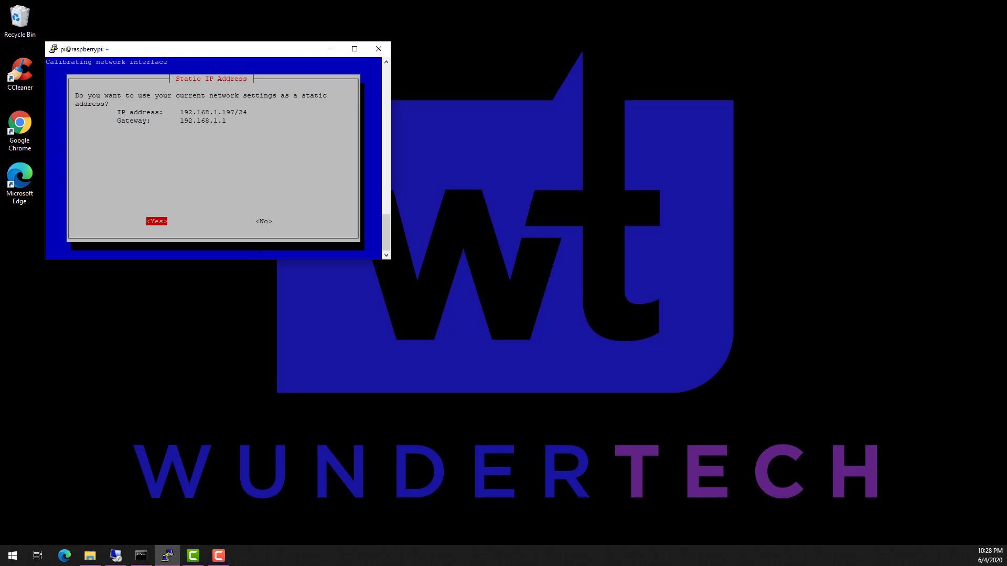
Keep 192.168.1.197 with gateway 192.168.1.1 as the Pi's static address
left_click(156, 221)
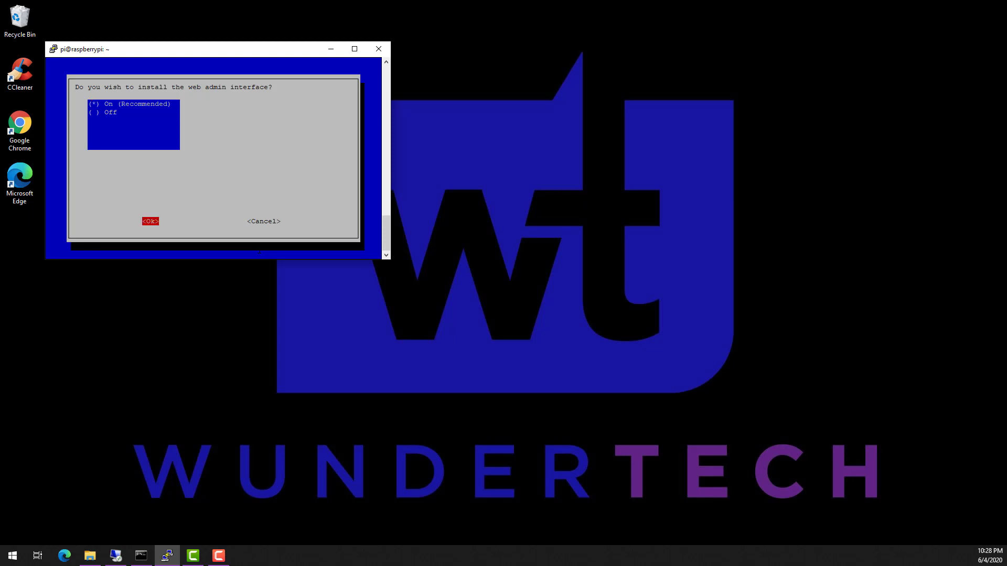
Keep web admin interface, lighttpd and query logging on, with privacy mode Show everything
left_click(149, 220)
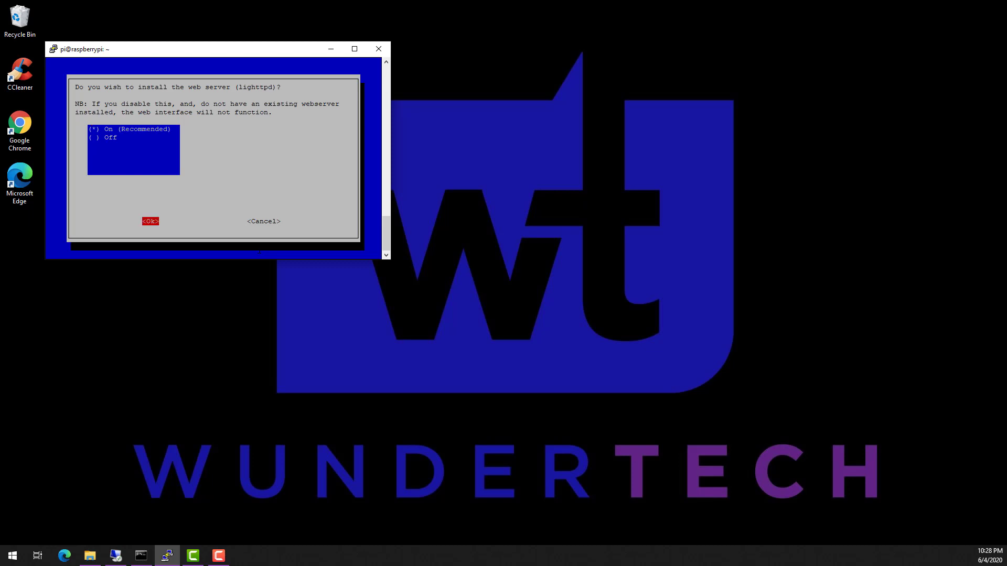
left_click(149, 221)
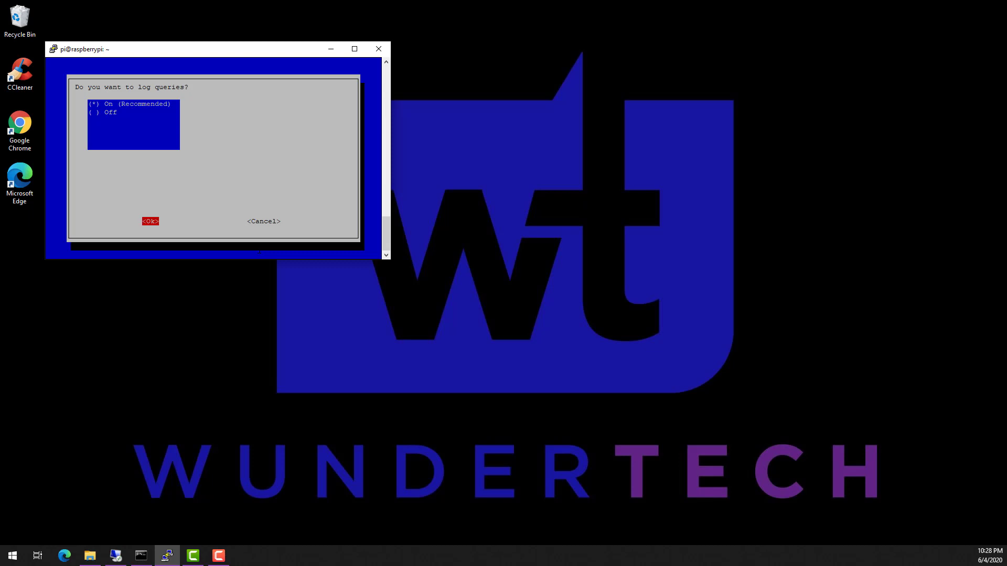
left_click(150, 220)
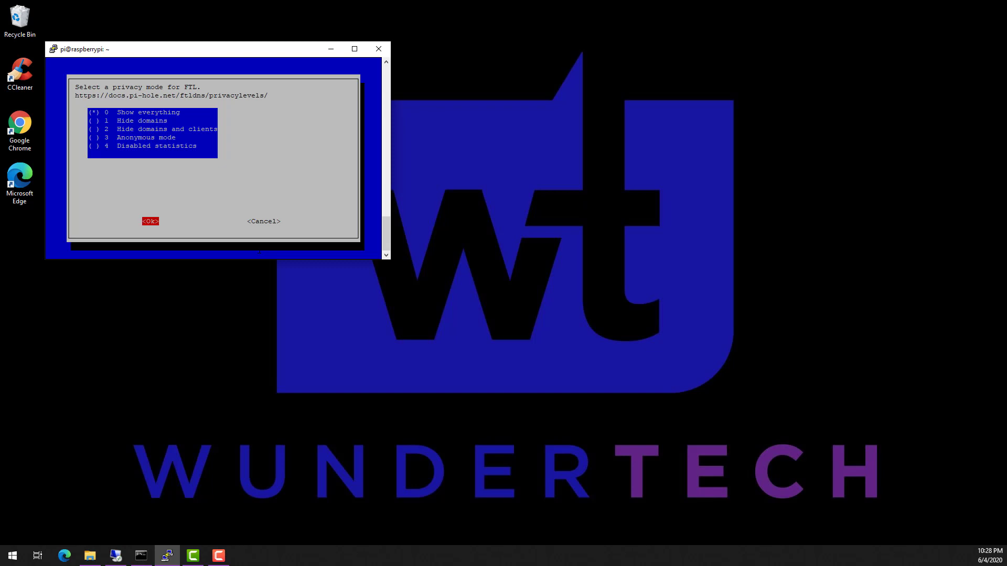
left_click(149, 221)
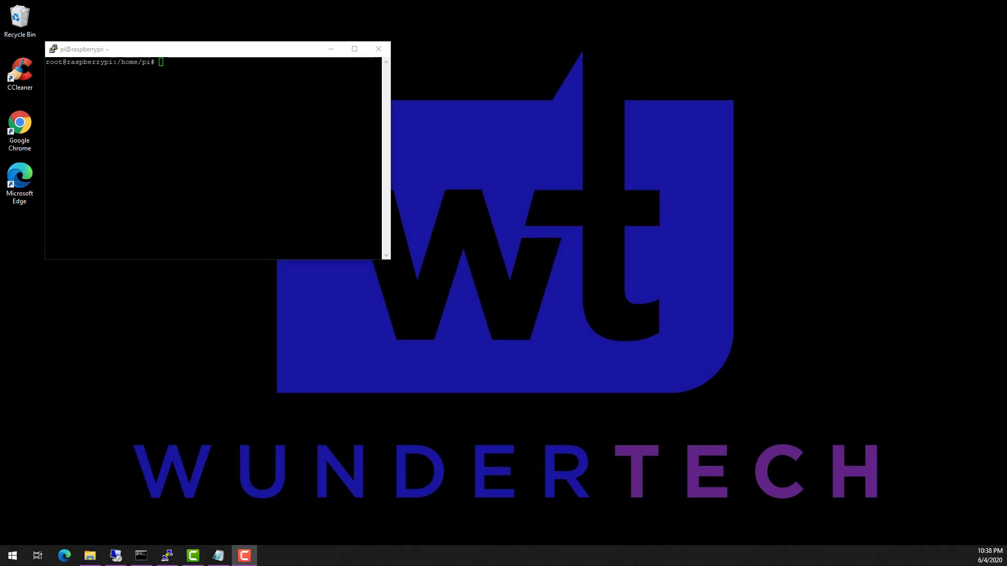
type("pihole -a -p MyPassword")
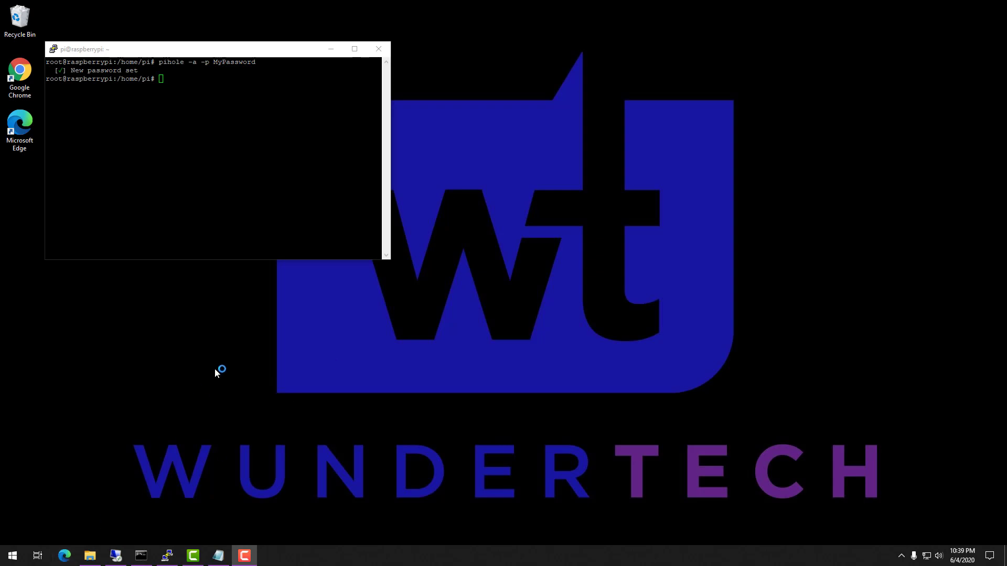
left_click(63, 555)
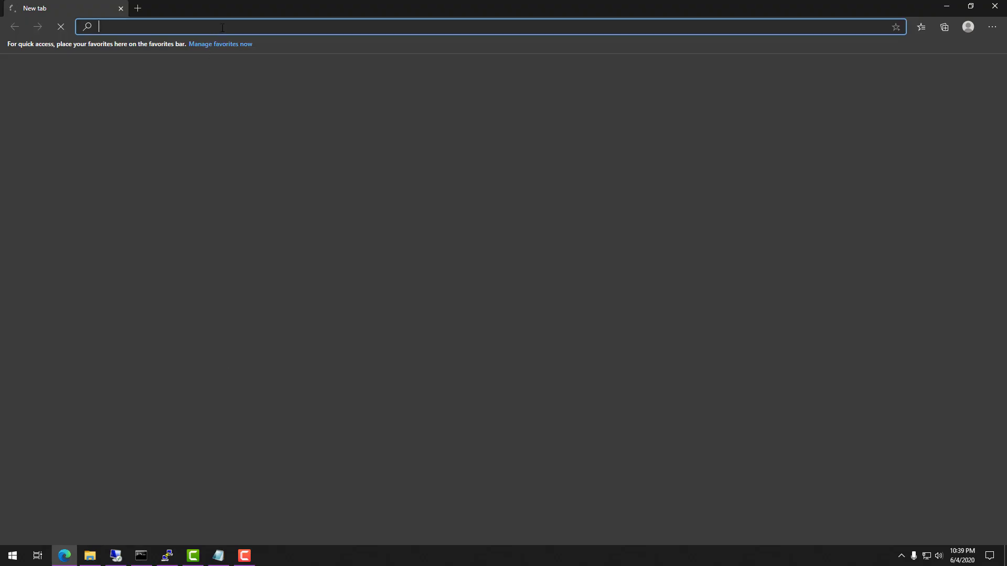
Load 192.168.1.197/admin and log in to the Pi-hole dashboard
type("192.168.1.197/admin/index.php")
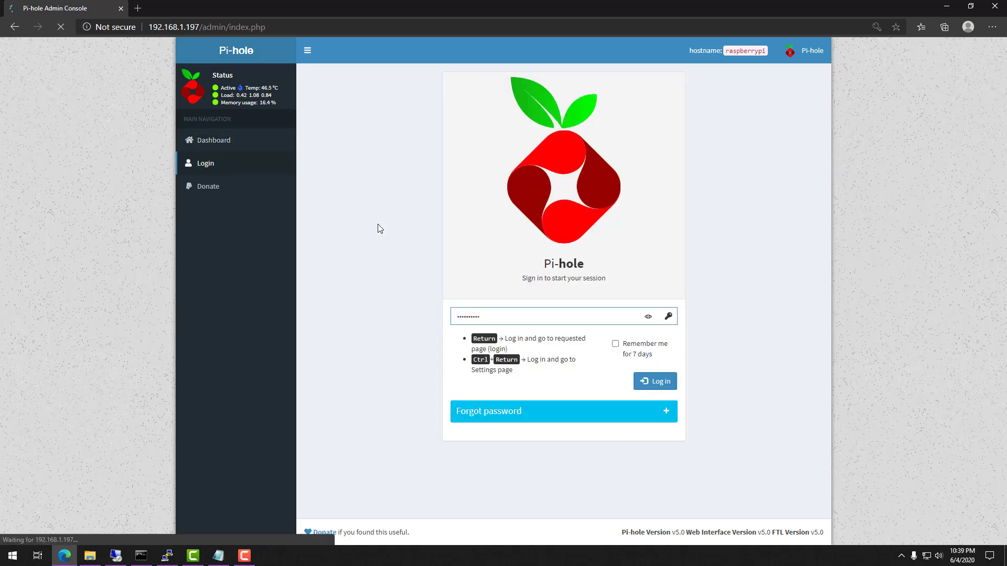
left_click(654, 381)
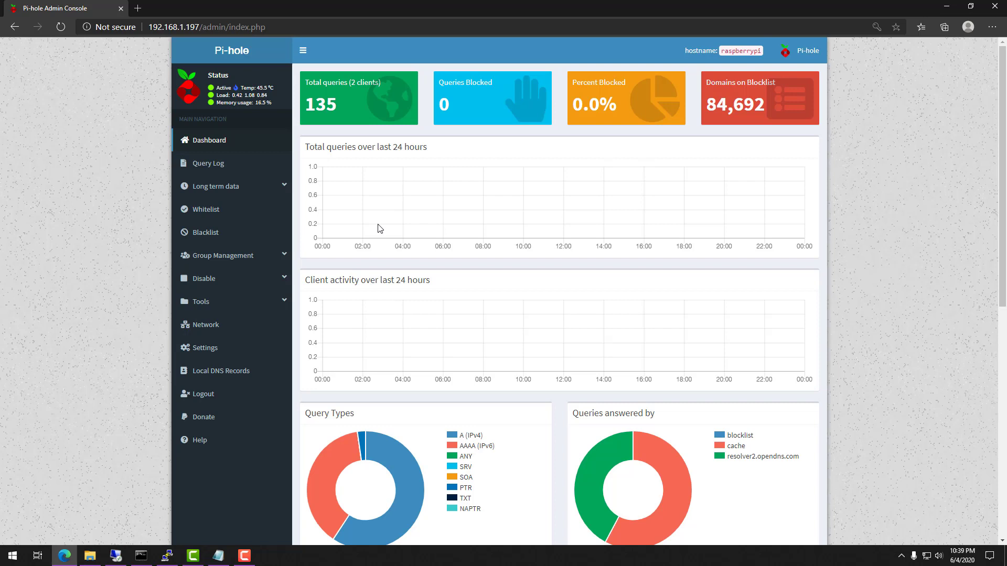
mouse_move(412, 237)
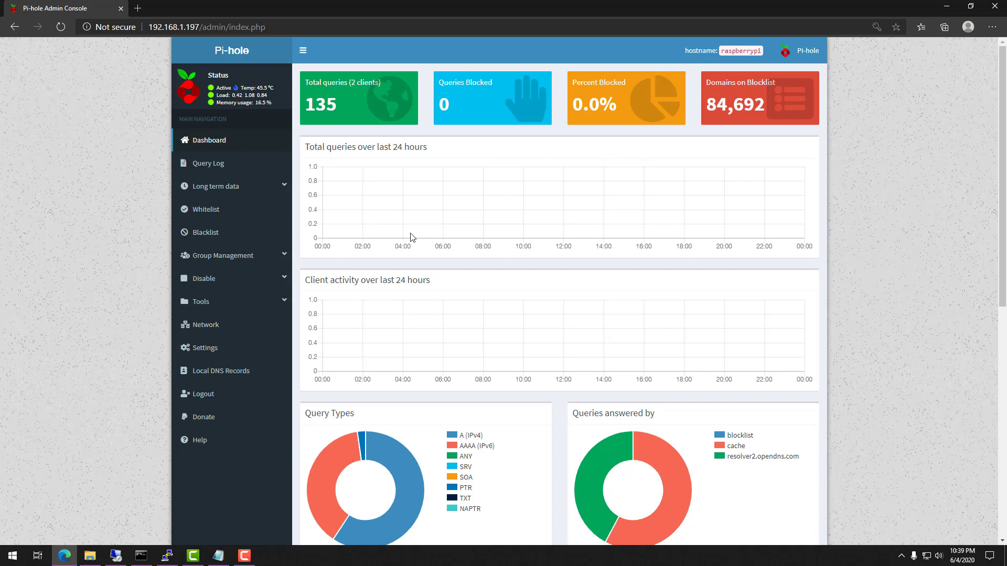
mouse_move(869, 423)
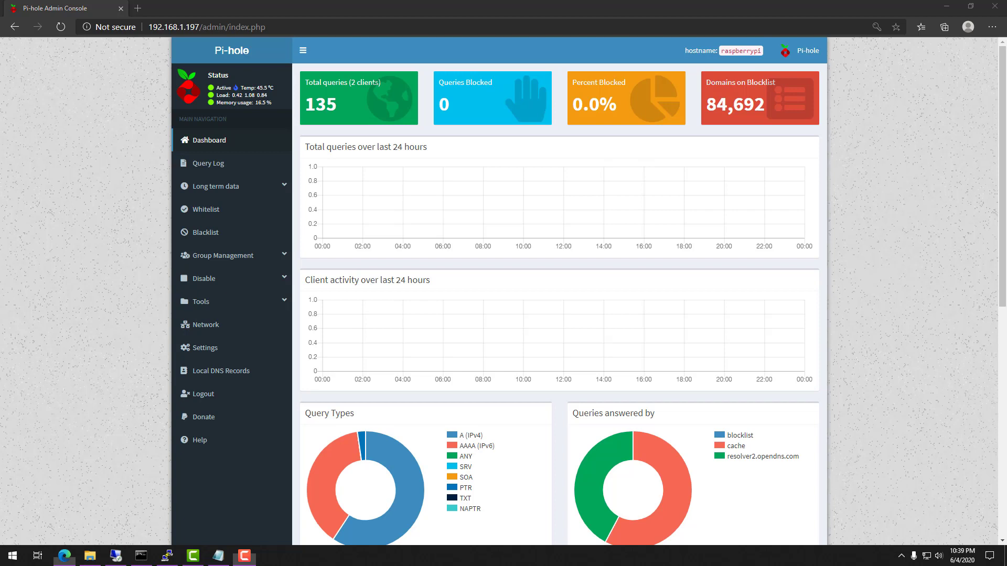
mouse_move(378, 228)
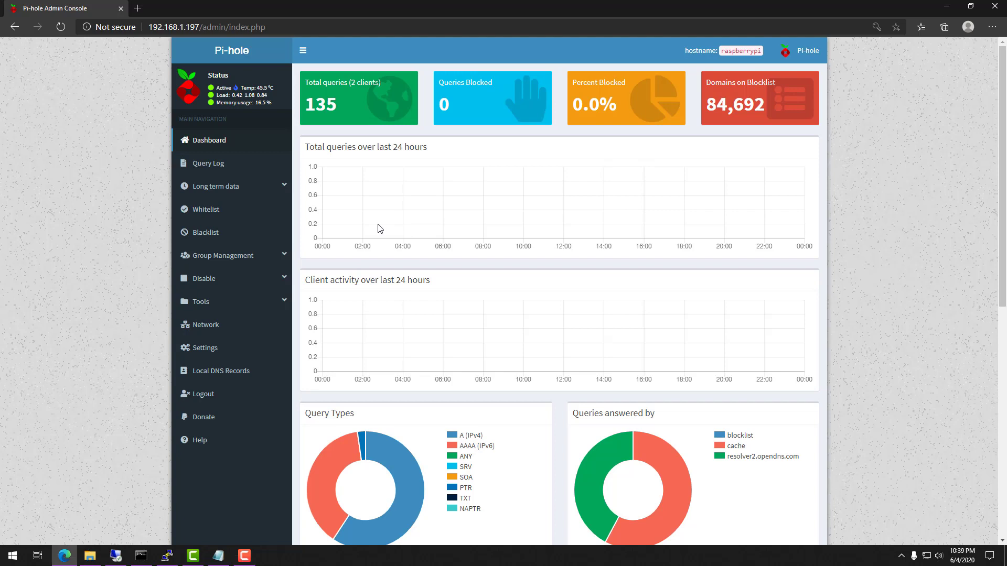
mouse_move(412, 237)
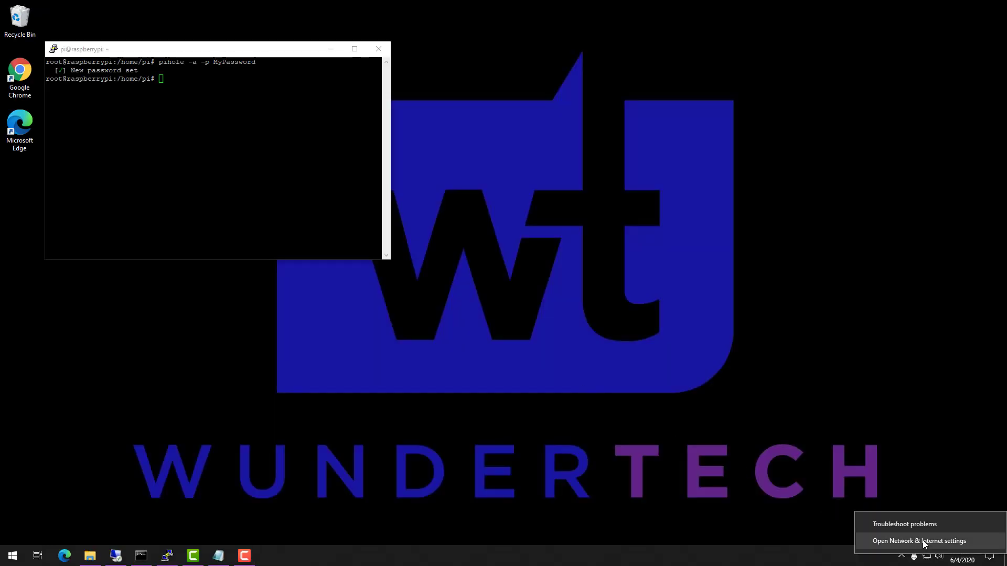
Set the Ethernet adapter's IPv4 preferred DNS server to the Pi's 192.168.1 address
left_click(918, 541)
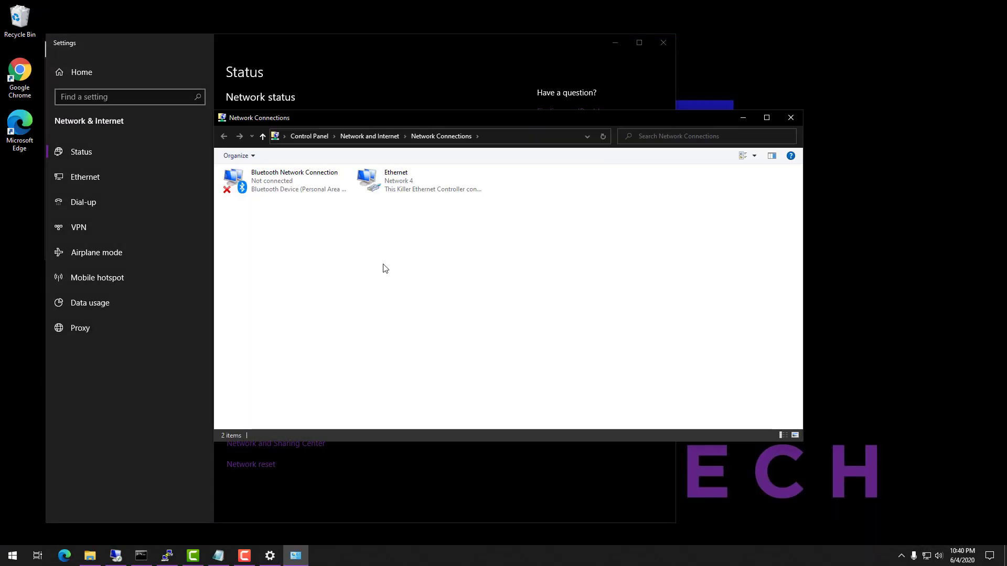
double_click(395, 181)
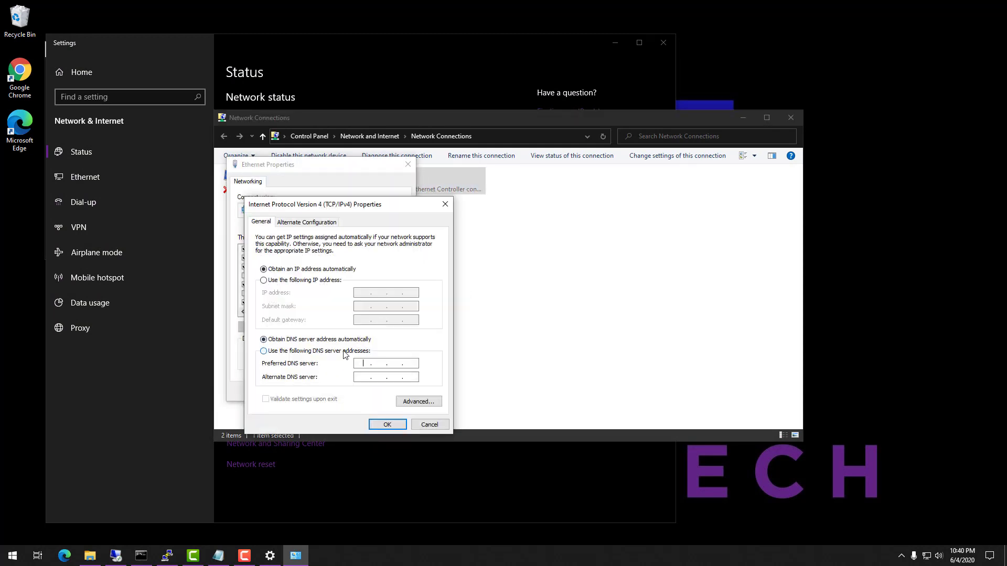
type("192.168.1")
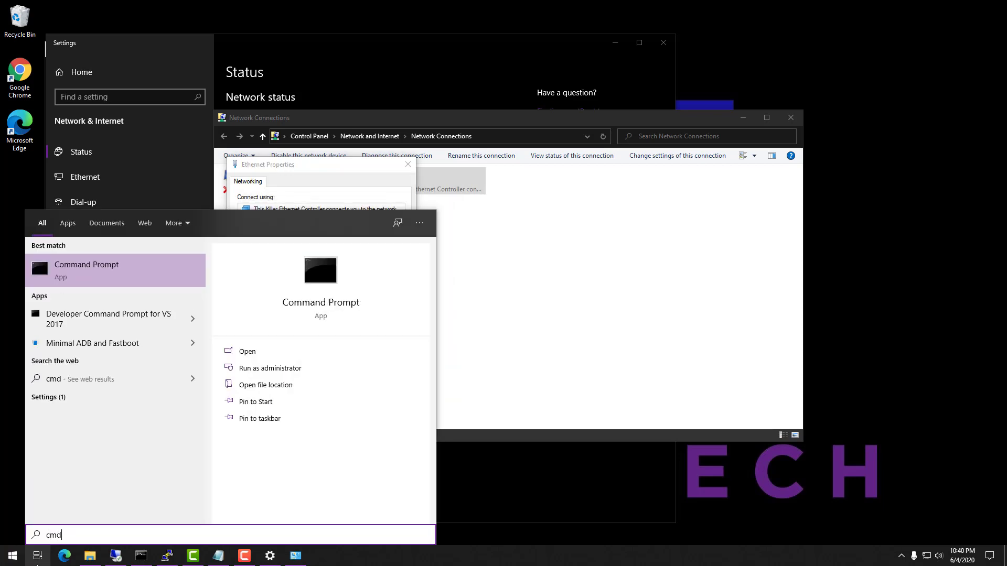
In an administrator Command Prompt, run ipconfig /flushdns and enter ipconfig /registerdns
left_click(270, 368)
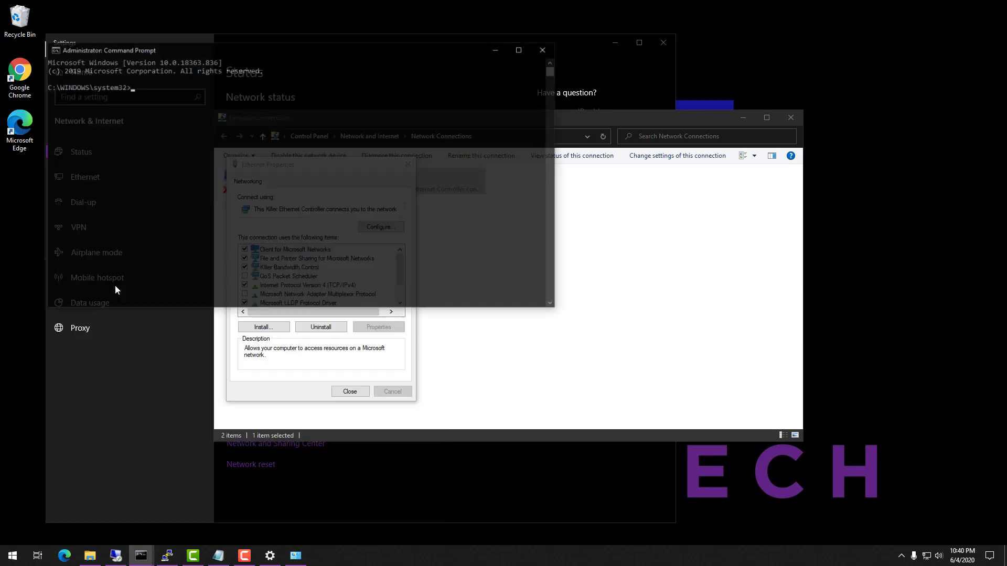
type("ipconfig /flushdns")
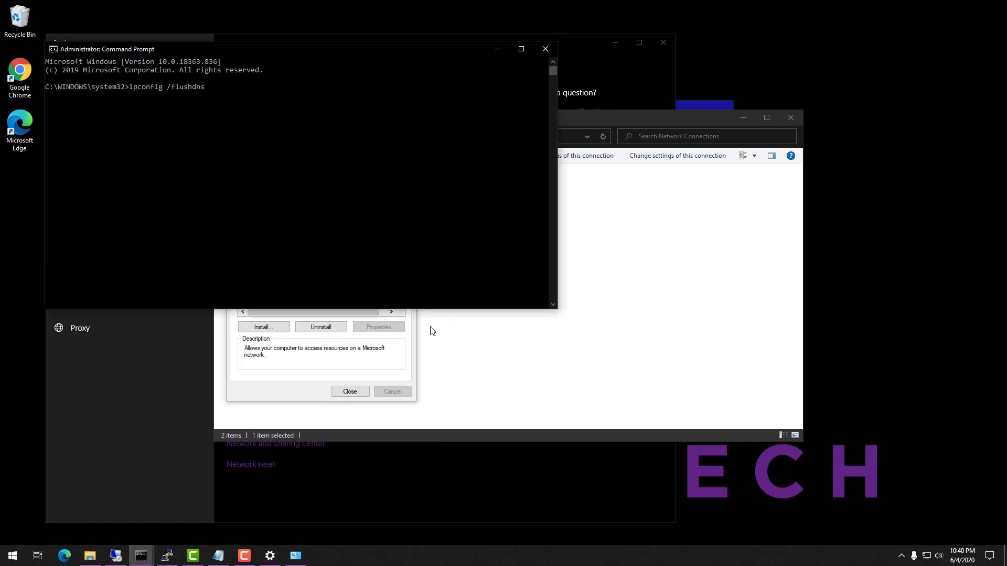
type("ipconfig /register")
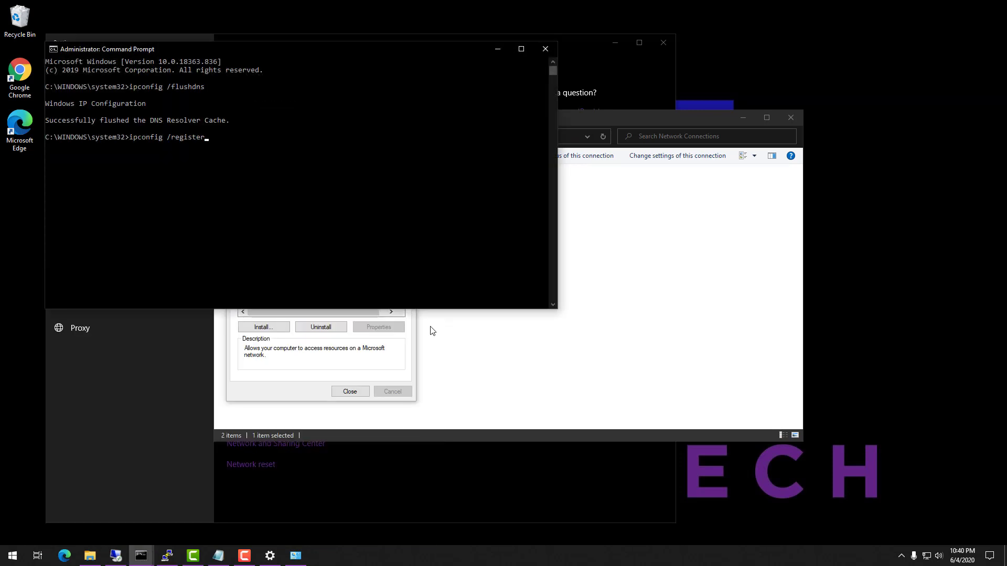